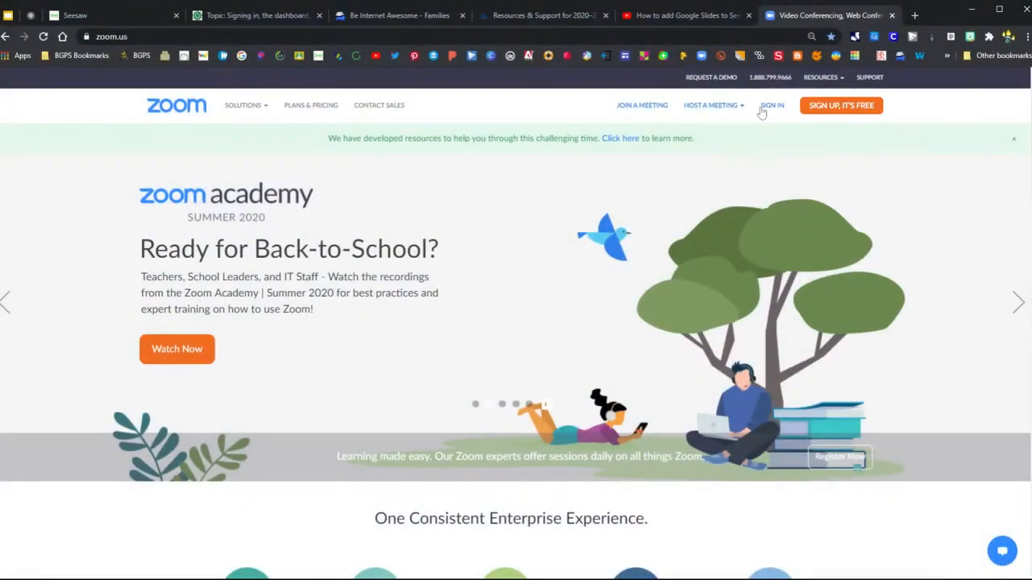
Step: Sign in from the Zoom home page to reach the My Meetings list
{"action": "left_click", "coordinate": [771, 105]}
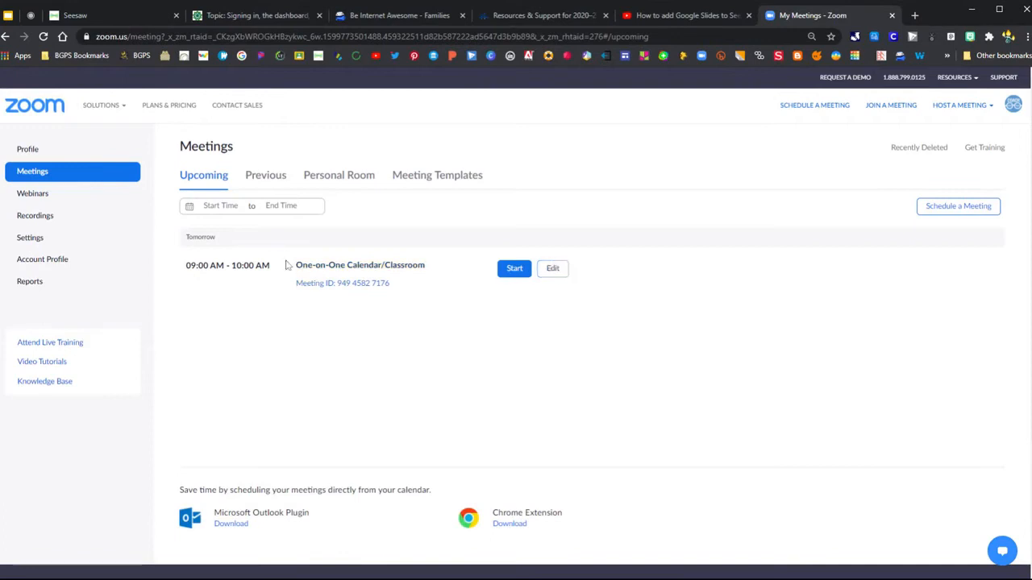
Step: Go to the account Profile page and bring up the Change Picture dialog
{"action": "left_click", "coordinate": [27, 148]}
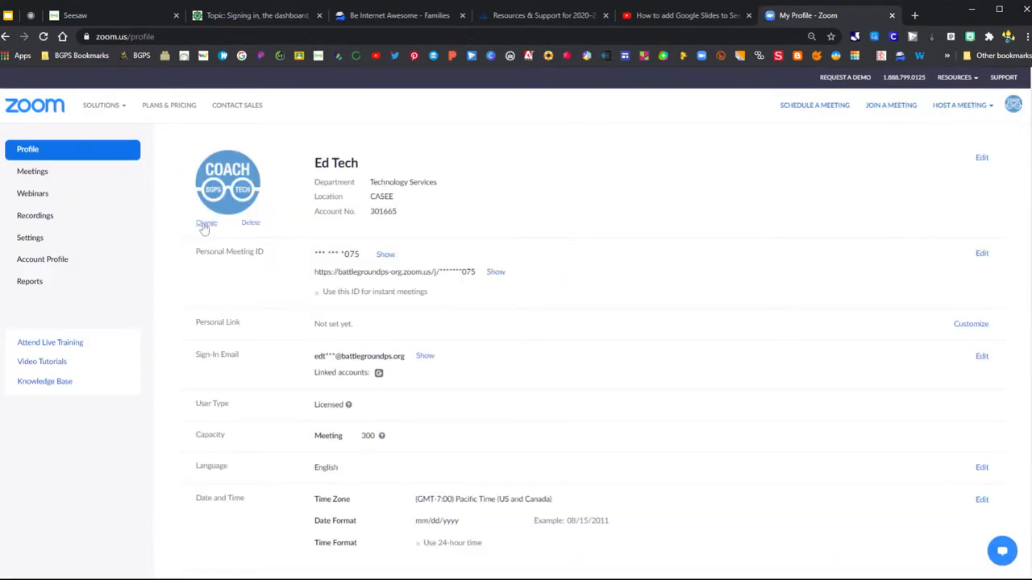
{"action": "left_click", "coordinate": [206, 222]}
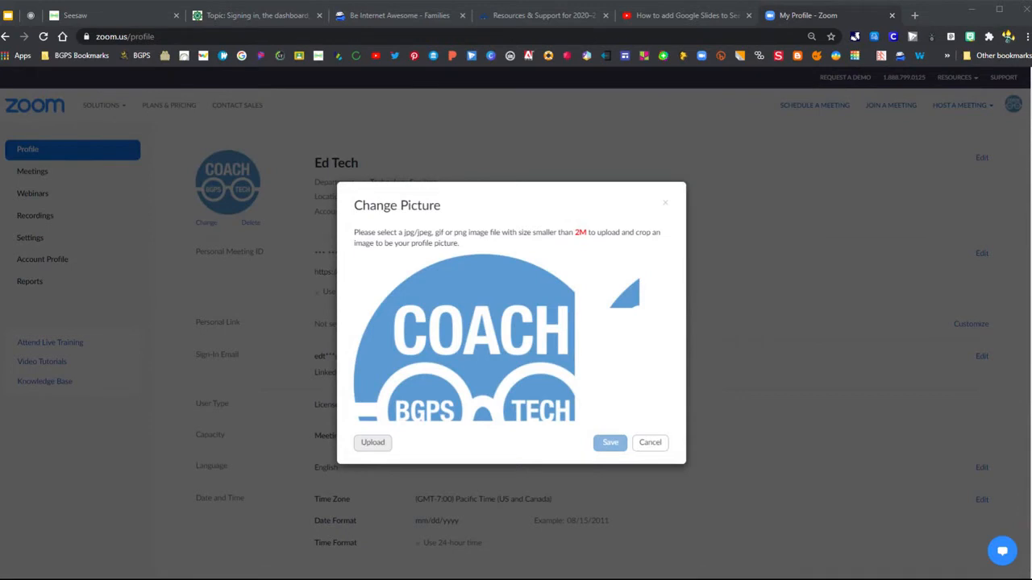
Step: Upload the cartoon blonde-woman portrait, crop it and save it as the profile picture
{"action": "left_click", "coordinate": [373, 441]}
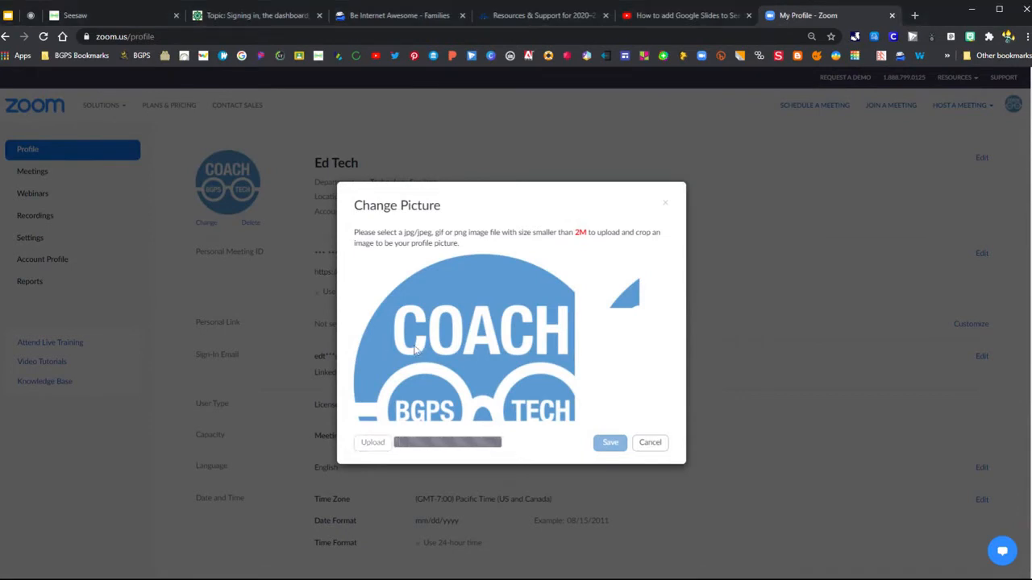
{"action": "left_click", "coordinate": [372, 442]}
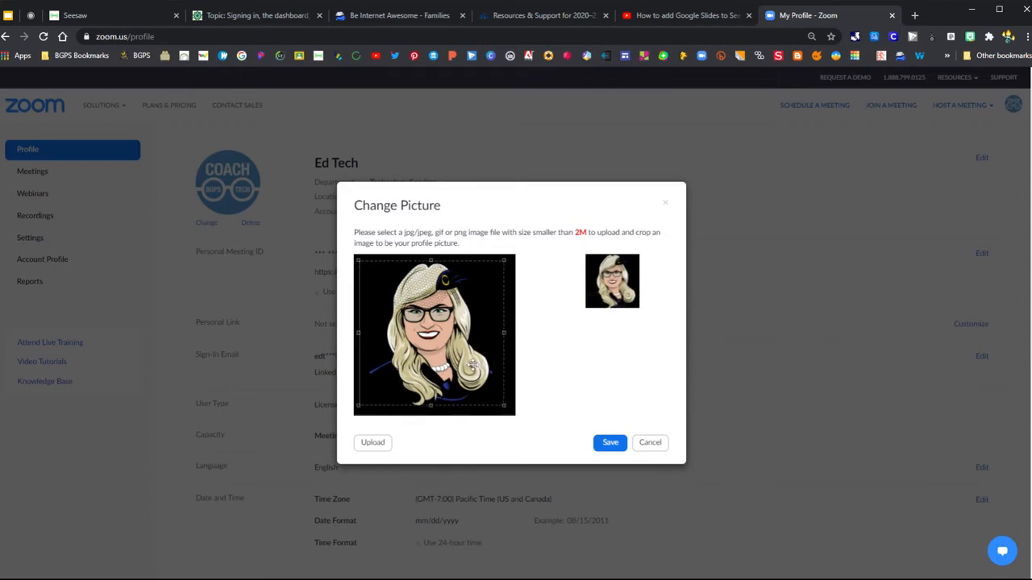
{"action": "left_click", "coordinate": [609, 442]}
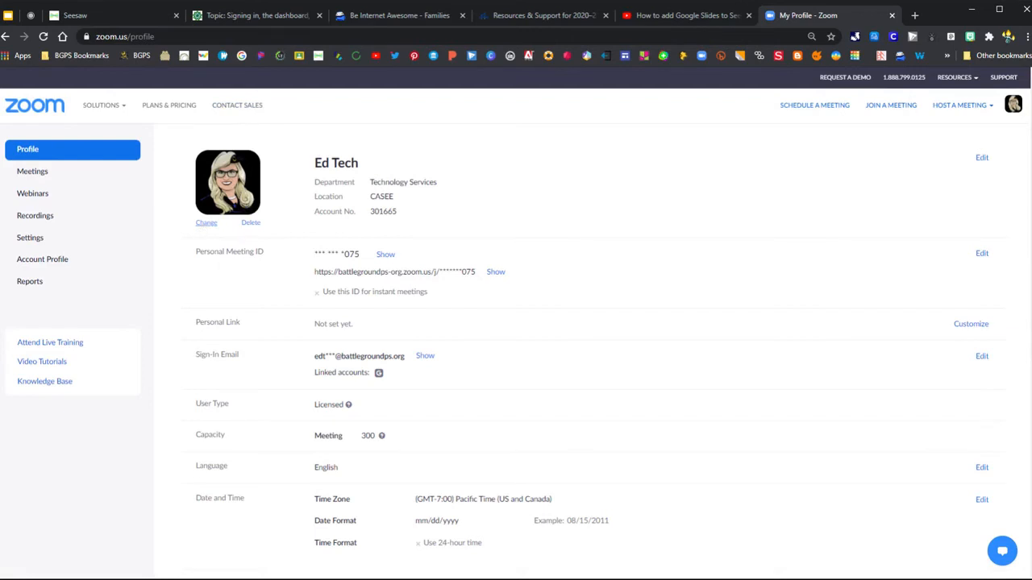
{"action": "mouse_move", "coordinate": [206, 224]}
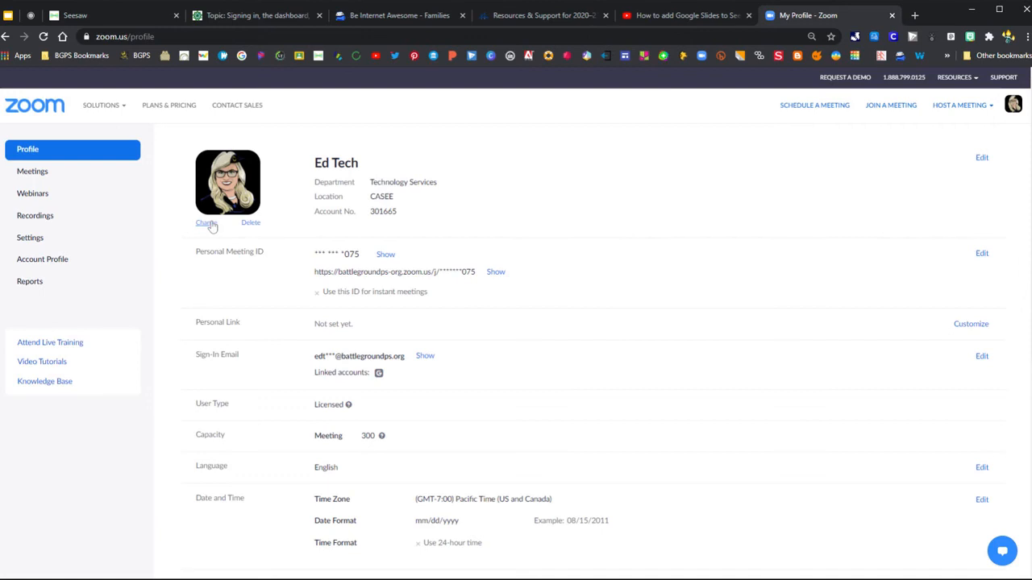
Step: Upload the blue COACH BGPS TECH logo again and save it as the profile picture
{"action": "left_click", "coordinate": [206, 223]}
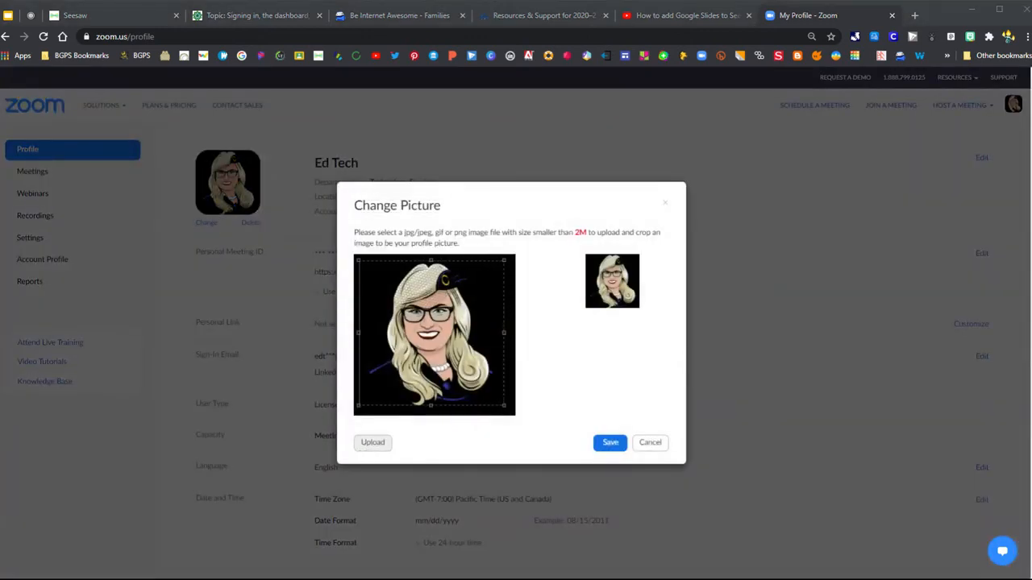
{"action": "left_click", "coordinate": [373, 442]}
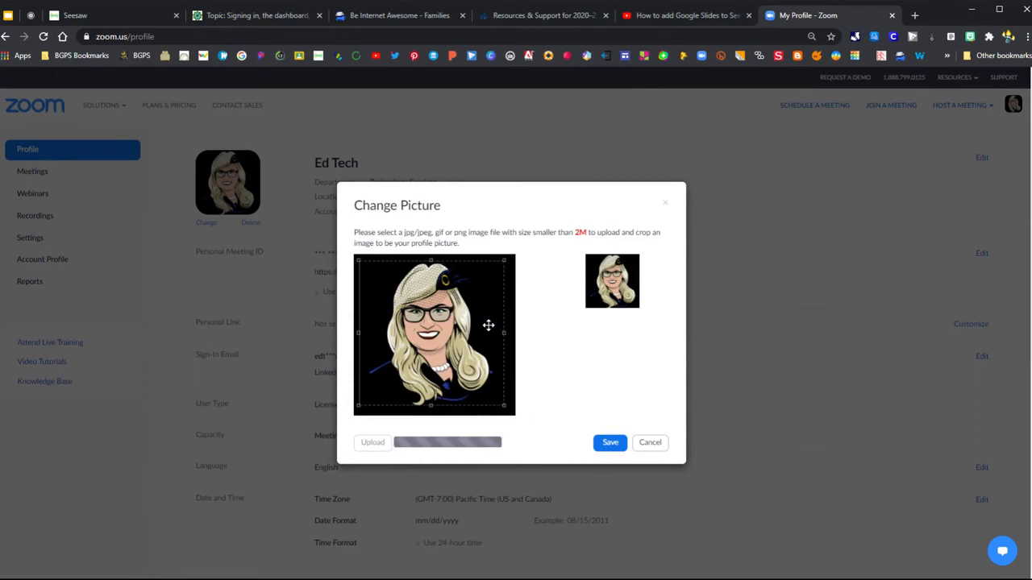
{"action": "left_click", "coordinate": [373, 442]}
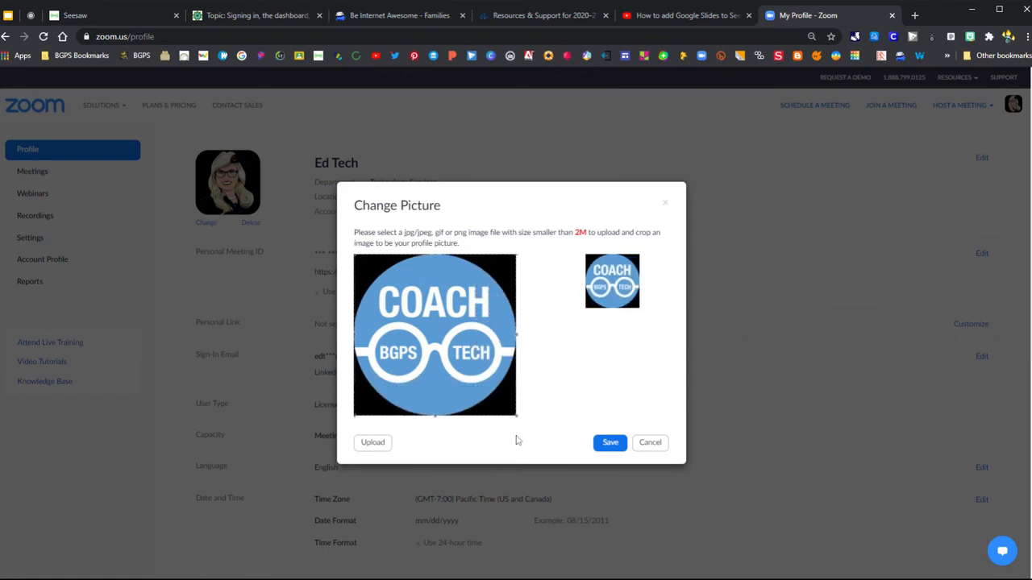
{"action": "left_click", "coordinate": [609, 442]}
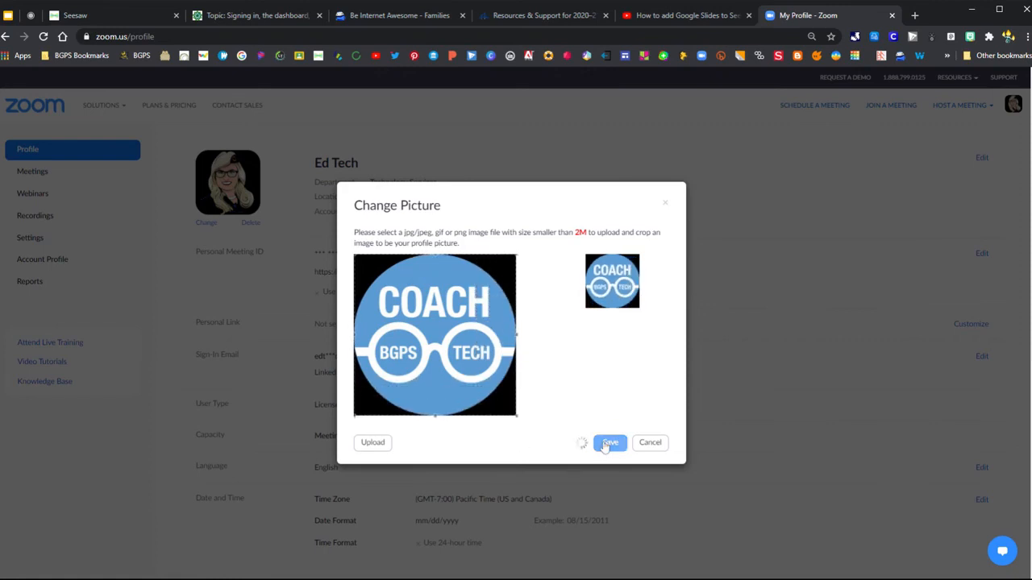
{"action": "left_click", "coordinate": [609, 442]}
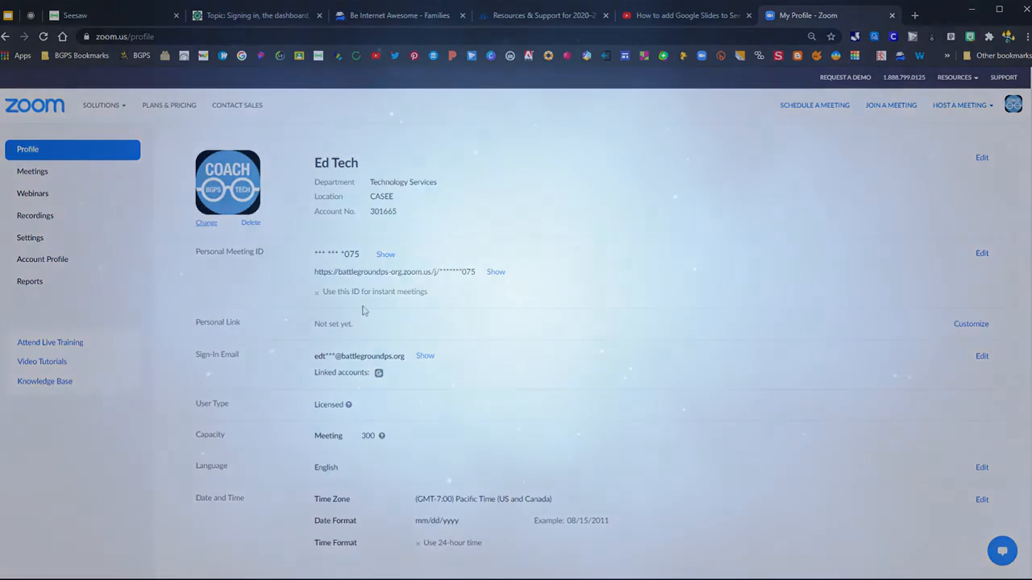